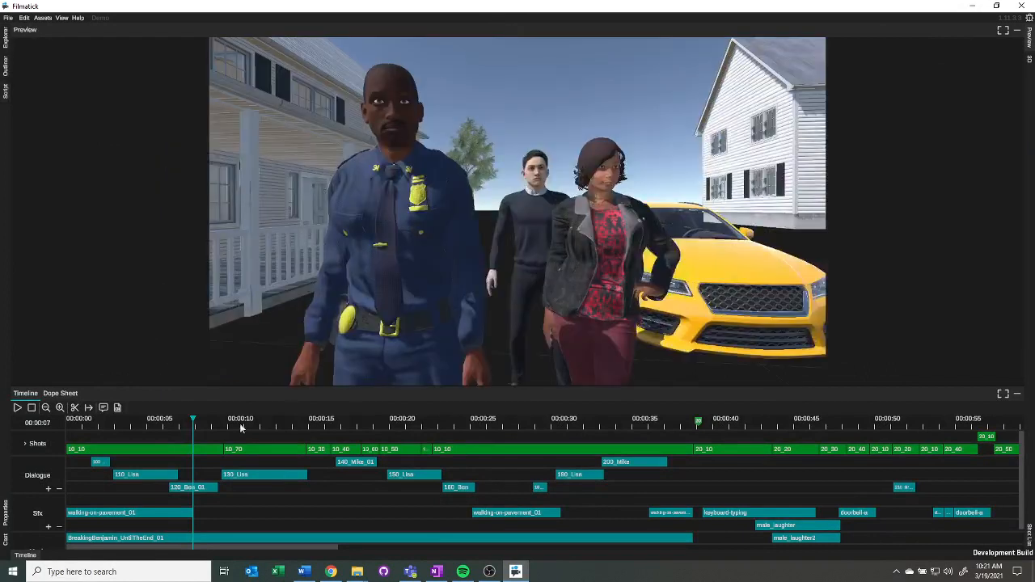
Step: Maximize the preview of the street scene to full window, then restore it to its docked size
left_click(431, 419)
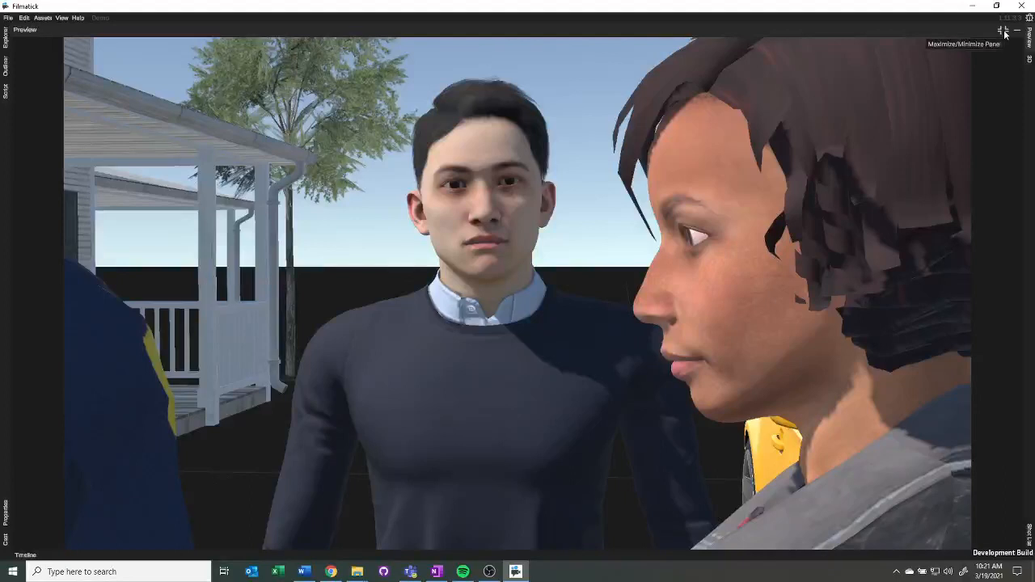
left_click(1001, 29)
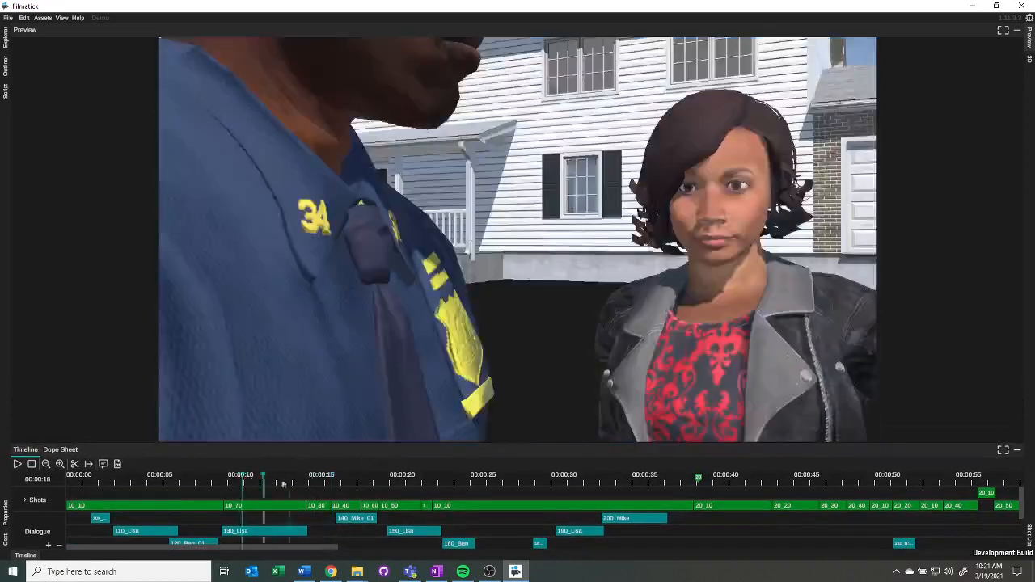
Step: Scrub the time ruler to the shot near 20 seconds, then back to the officer's close-up around 13 seconds
left_click(391, 476)
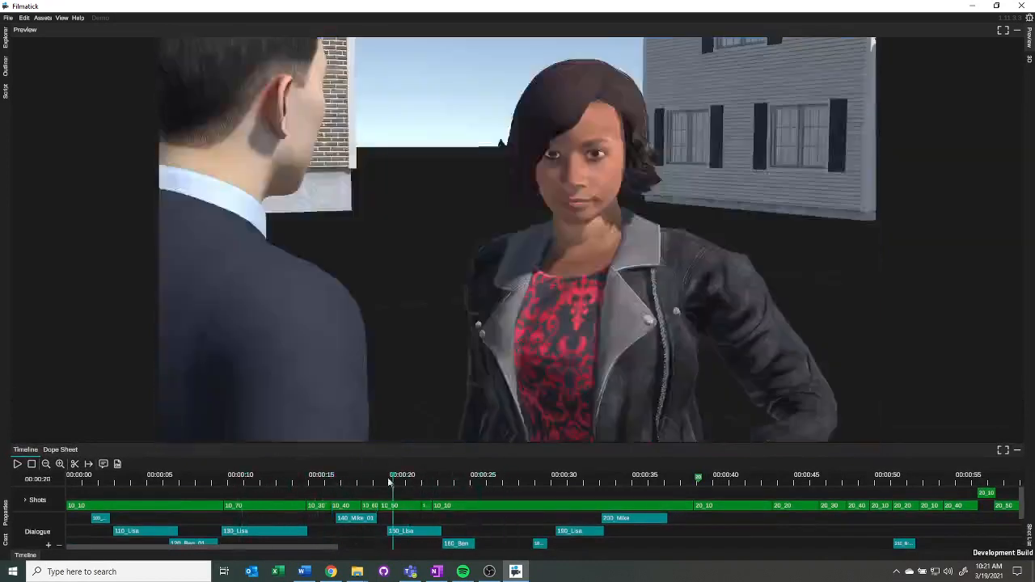
left_click(321, 476)
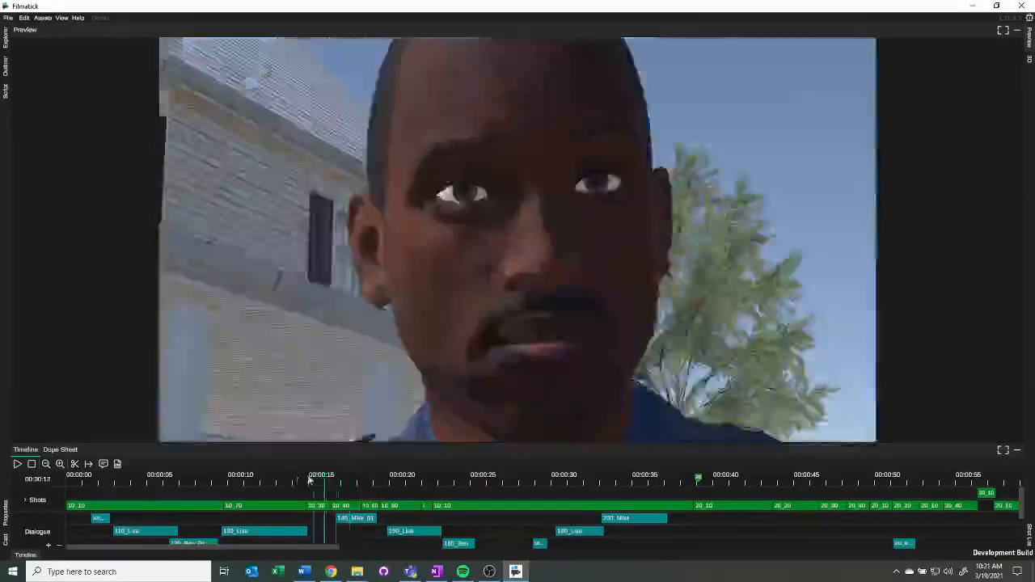